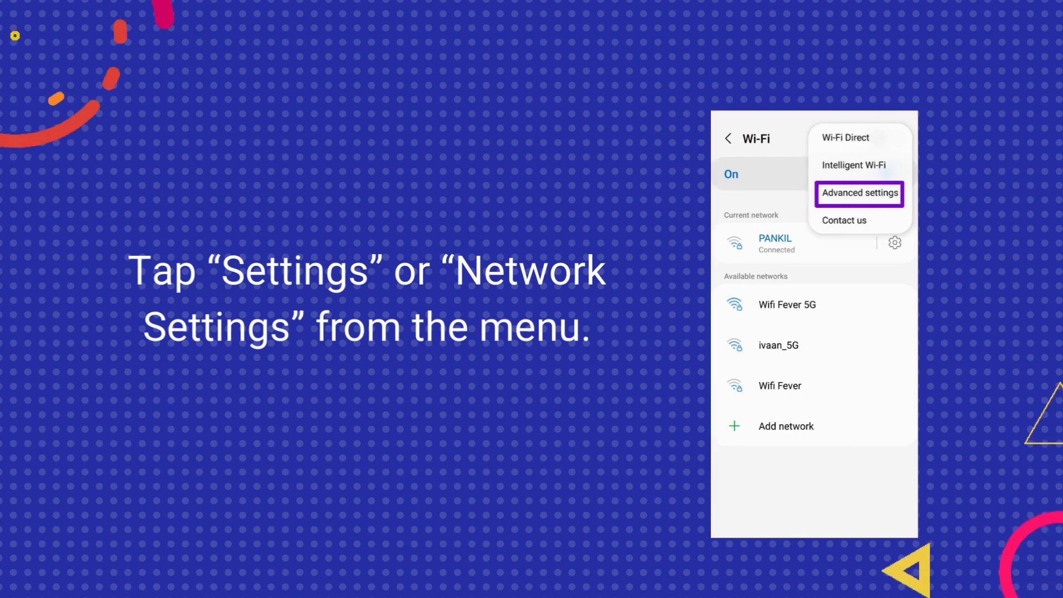
- Advance the slideshow from the Wi-Fi menu to the Network Settings screen showing the network name
left_click(859, 193)
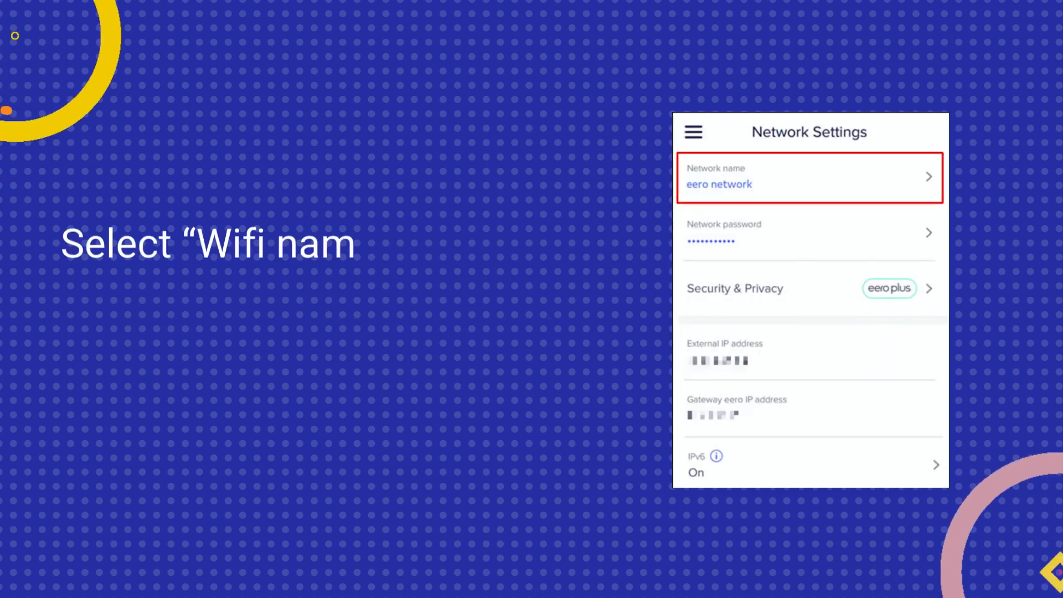